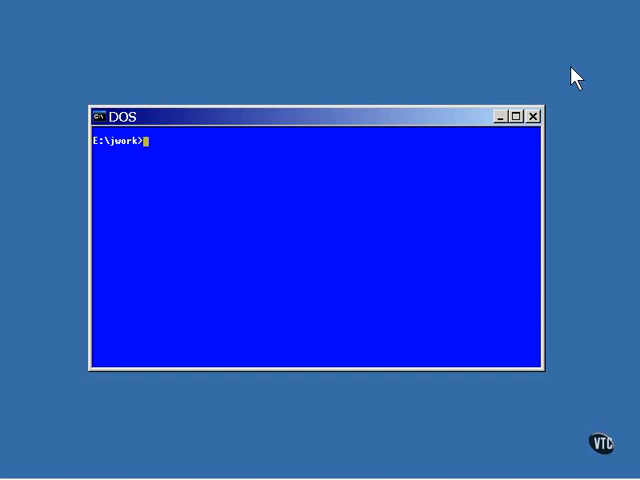
type("vi F")
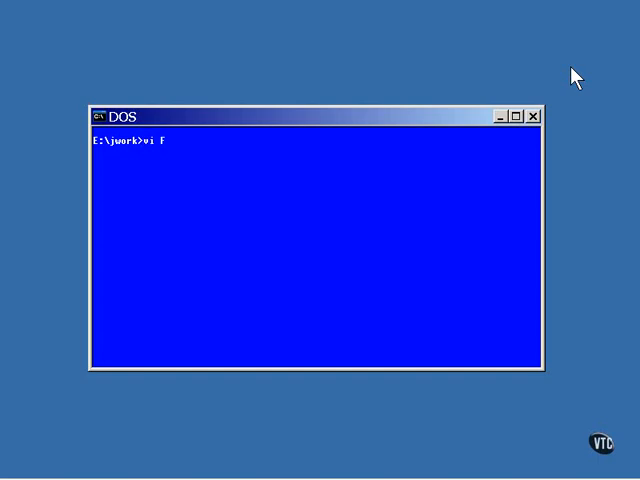
type("iveCo")
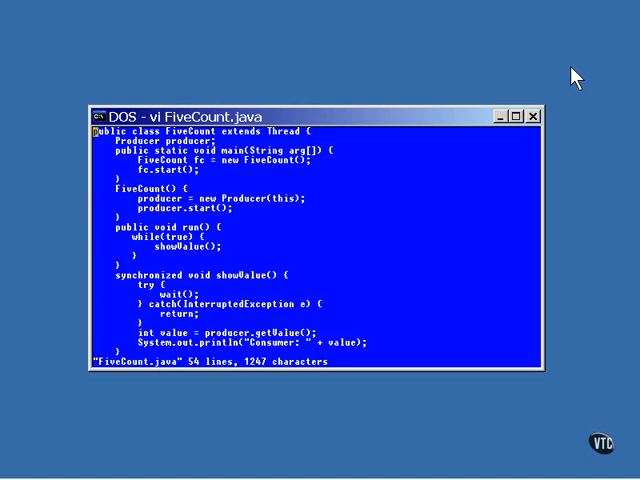
mouse_move(210, 195)
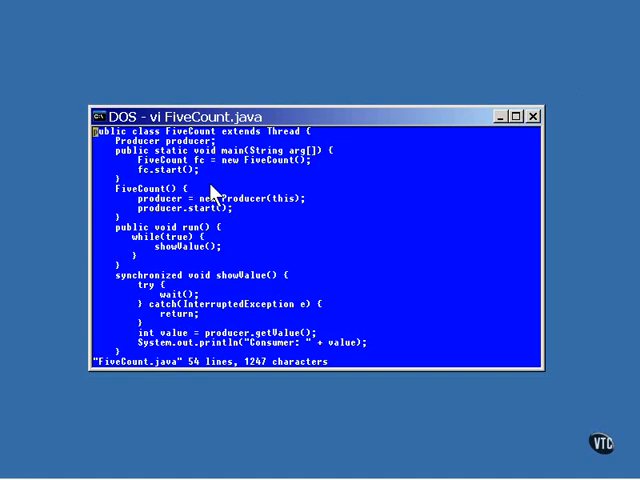
mouse_move(191, 225)
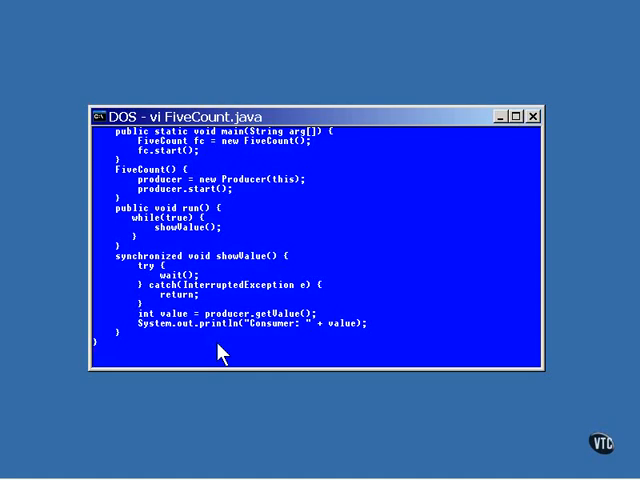
scroll("down", 3)
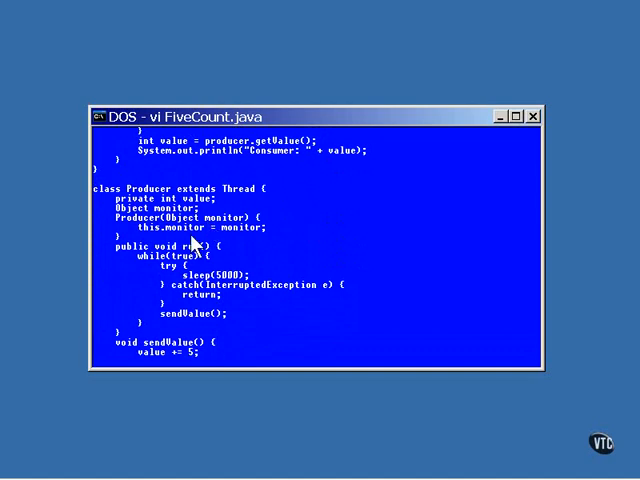
mouse_move(194, 247)
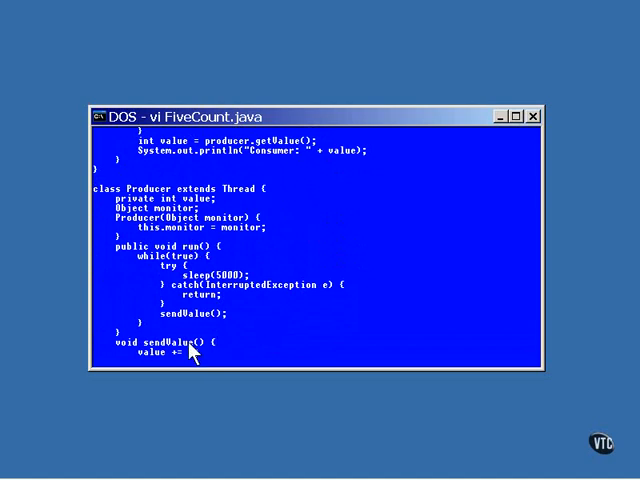
type("5;")
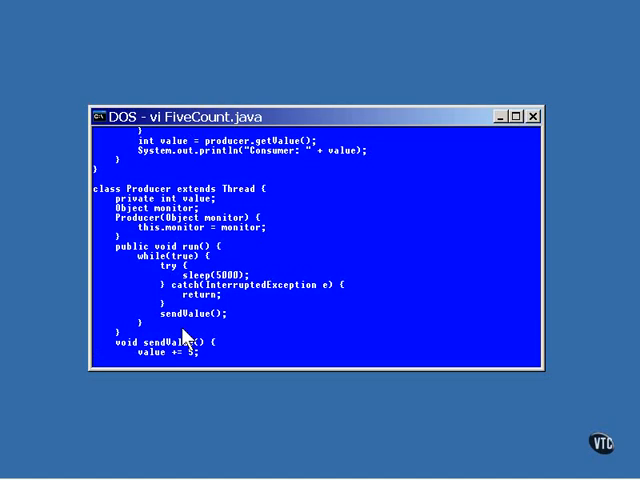
scroll("down", 3)
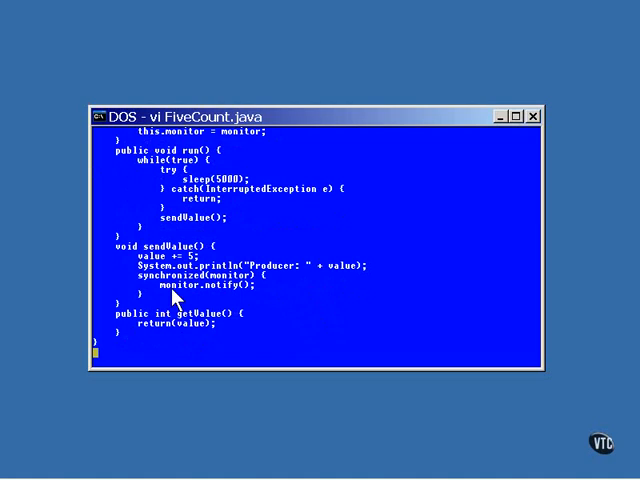
mouse_move(180, 343)
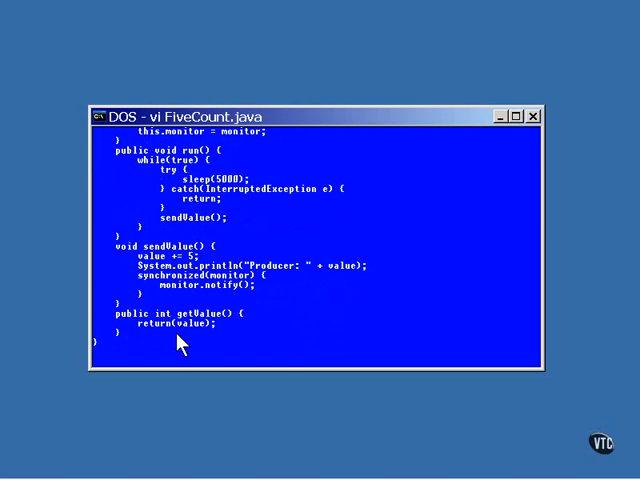
mouse_move(600, 230)
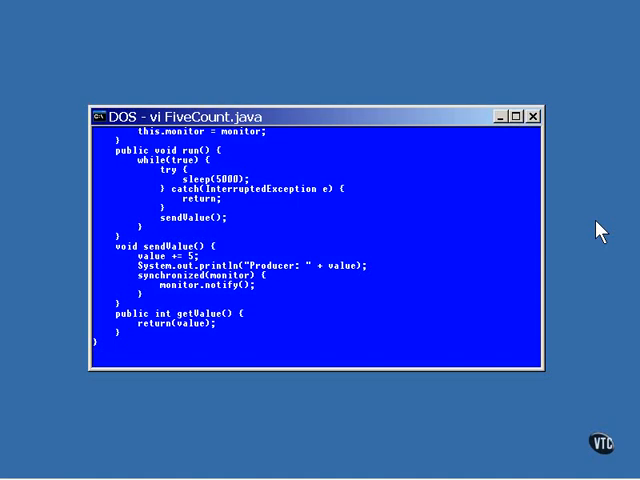
mouse_move(62, 385)
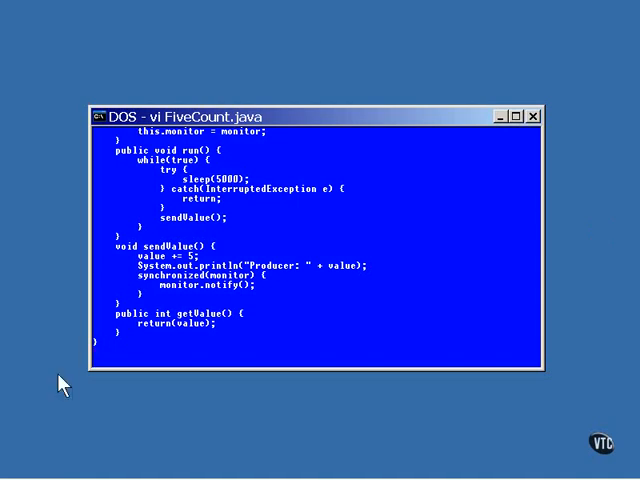
mouse_move(221, 302)
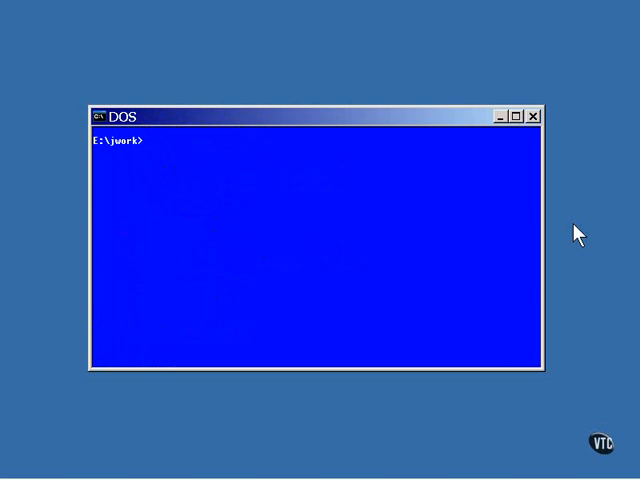
type("java Fiv")
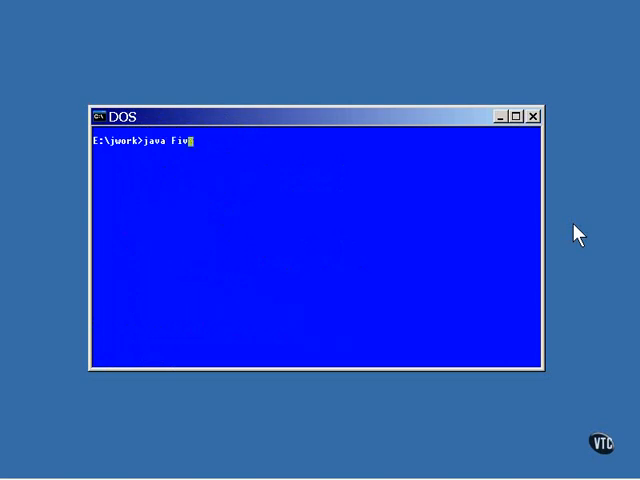